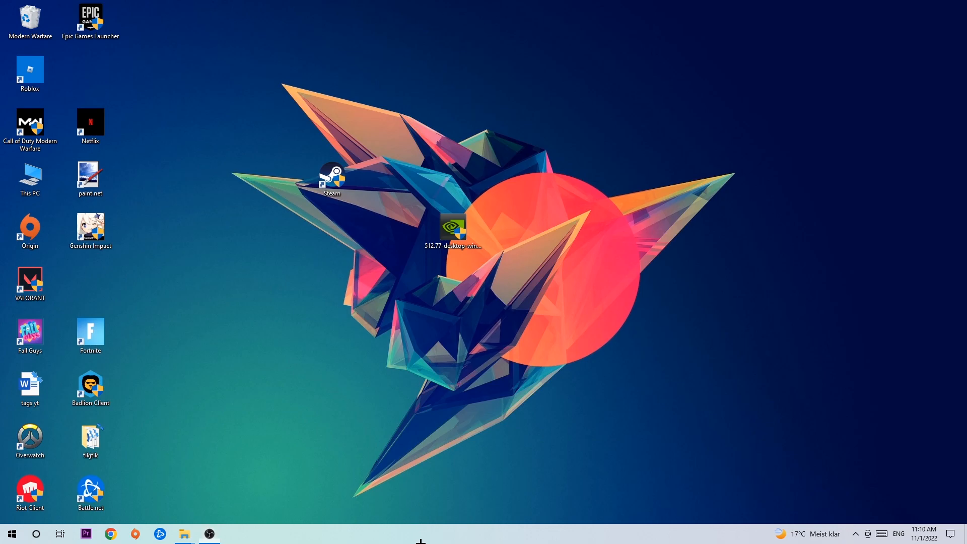
mouse_move(432, 452)
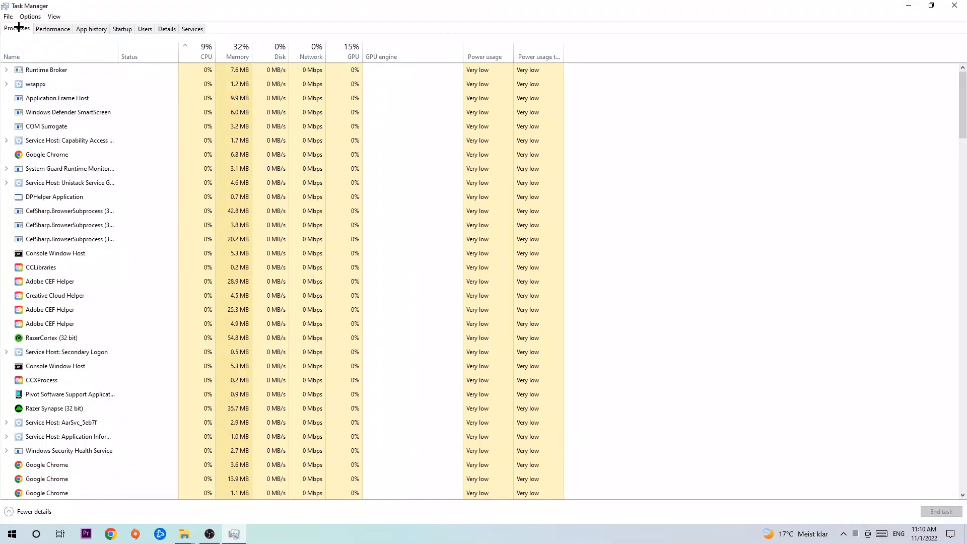
mouse_move(216, 44)
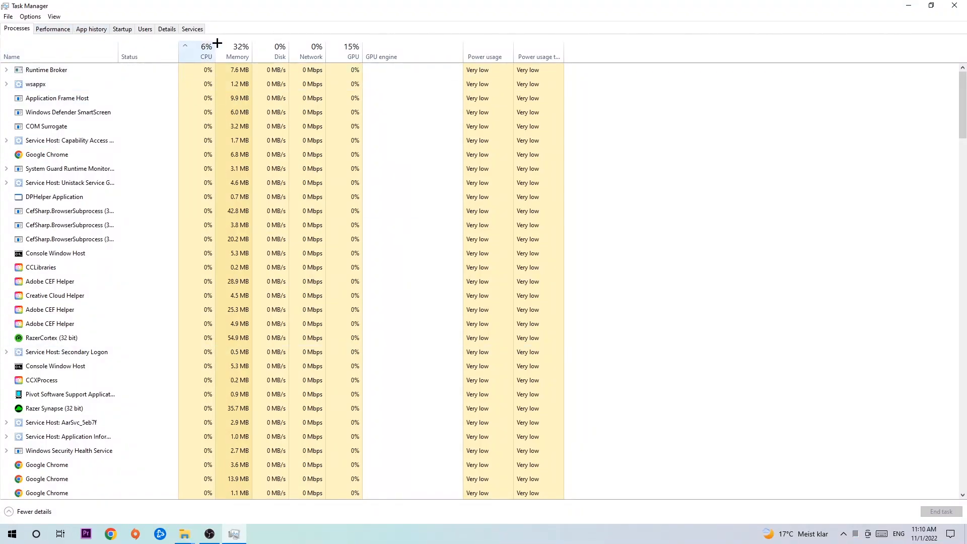
Rank processes by CPU then GPU usage and bring up actions for Desktop Window Manager.
click(205, 50)
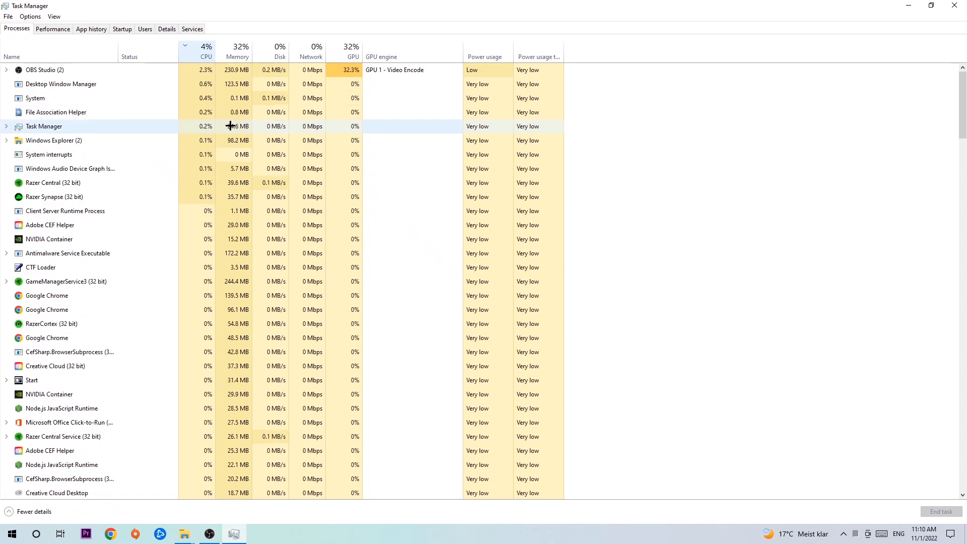
click(351, 56)
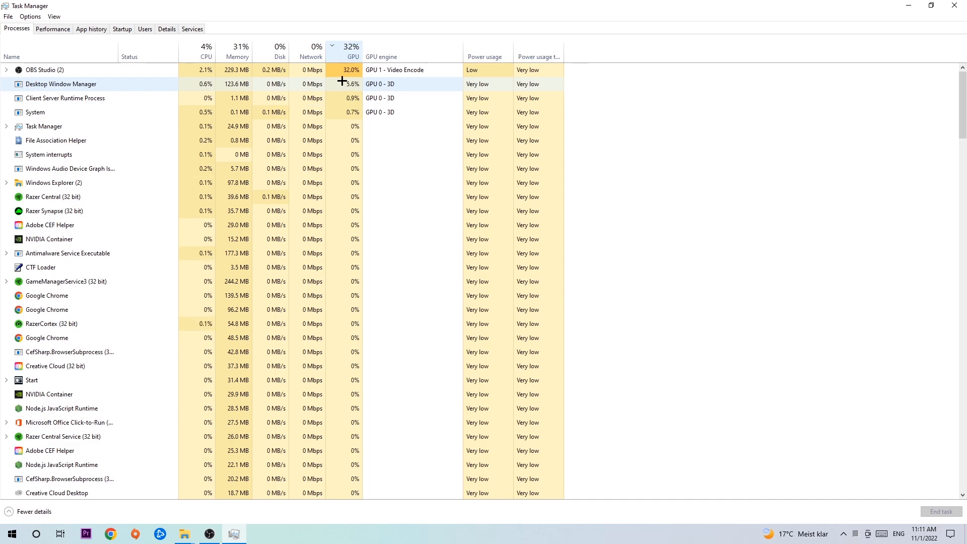
right_click(44, 69)
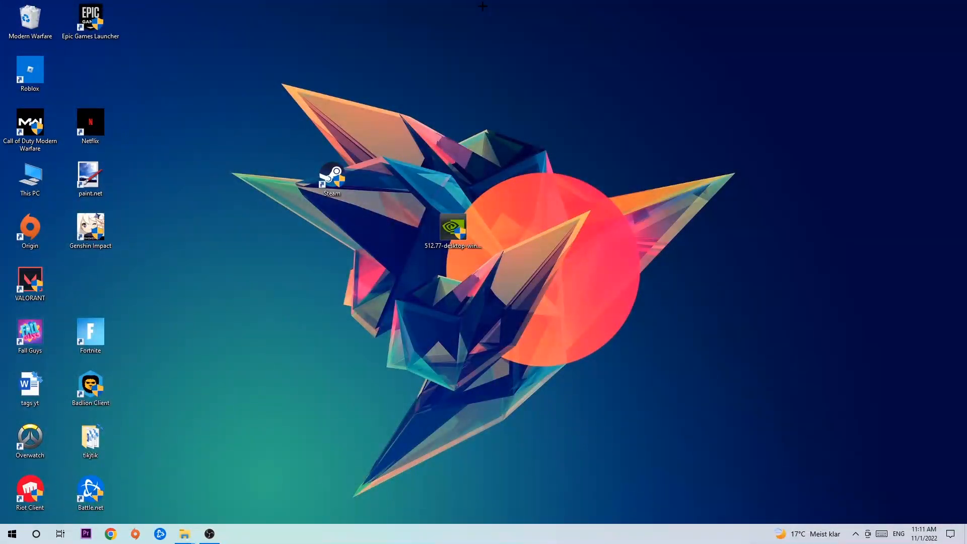
mouse_move(429, 110)
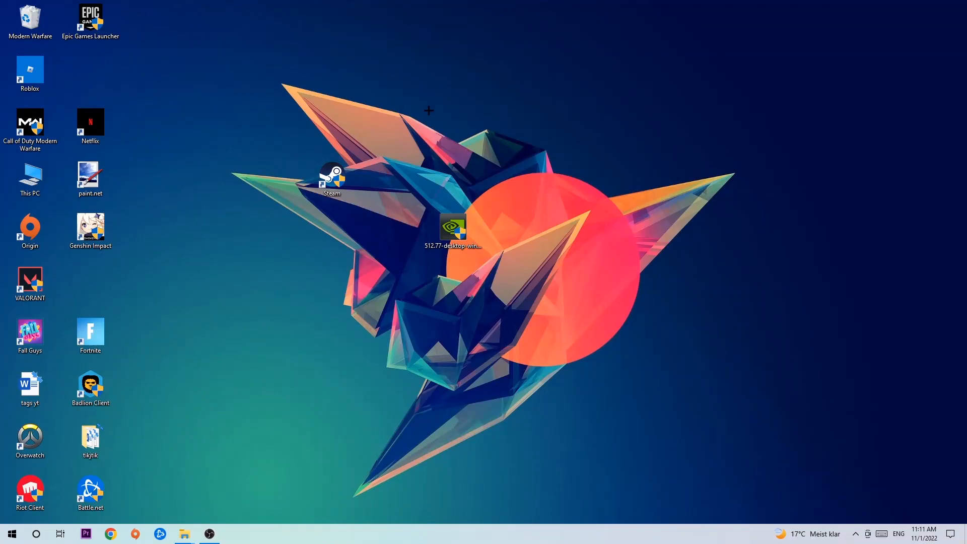
Launch Windows Settings from the Start menu.
click(11, 533)
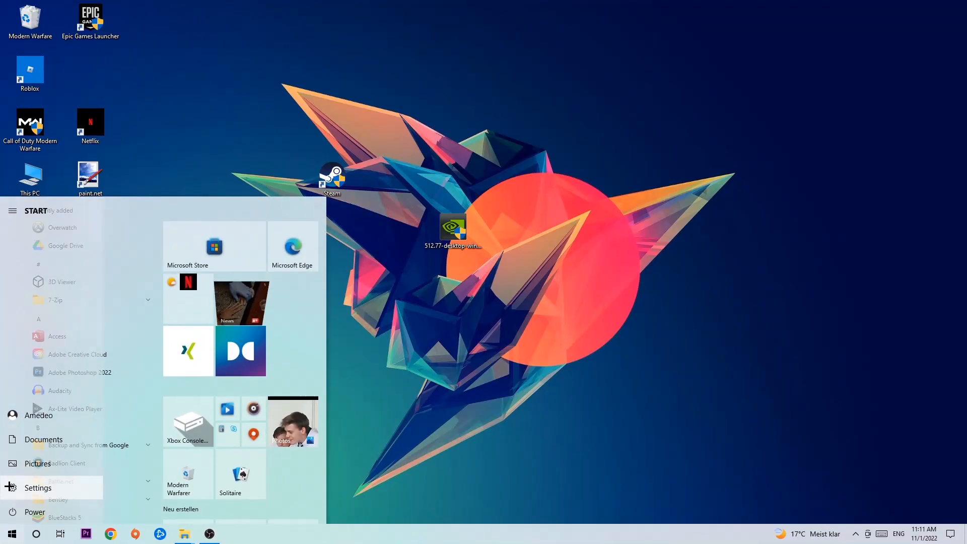
click(38, 487)
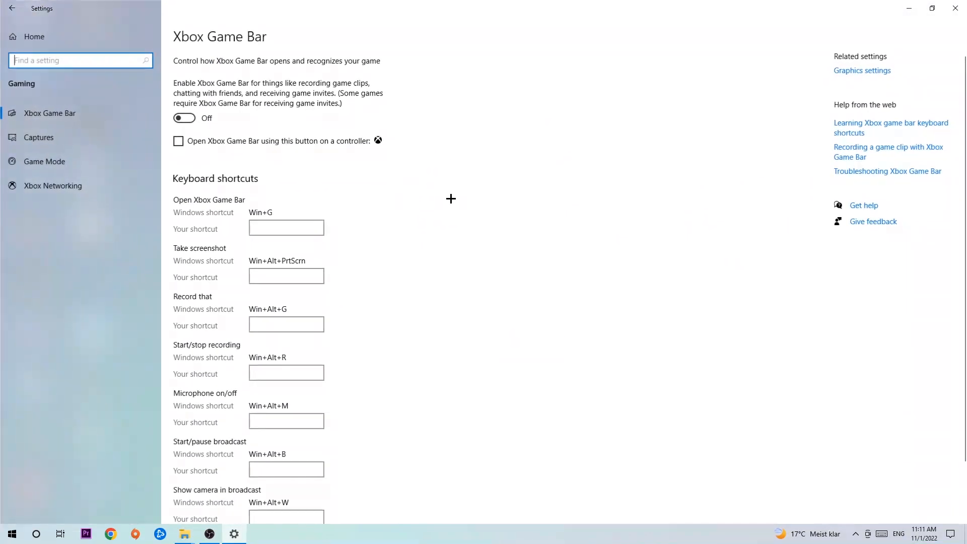
mouse_move(80, 120)
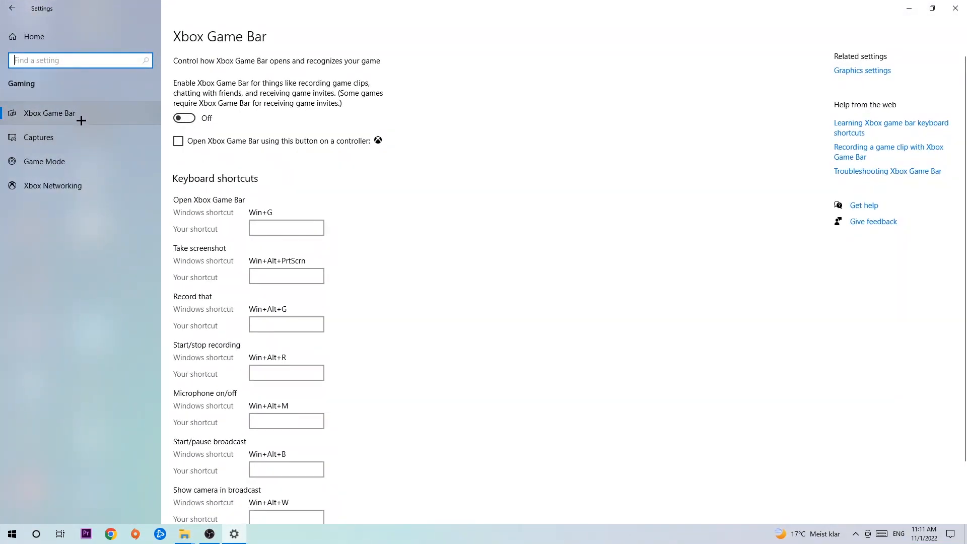
mouse_move(292, 147)
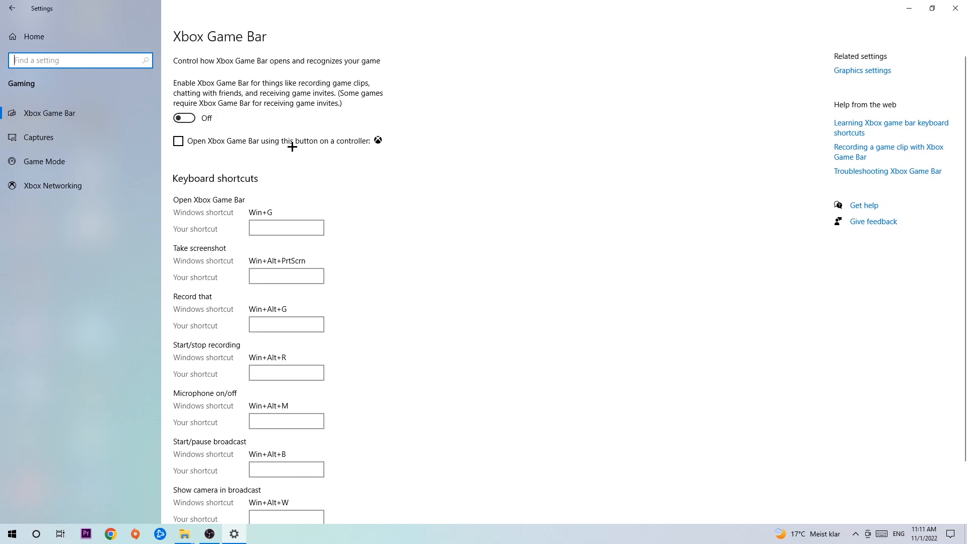
mouse_move(282, 124)
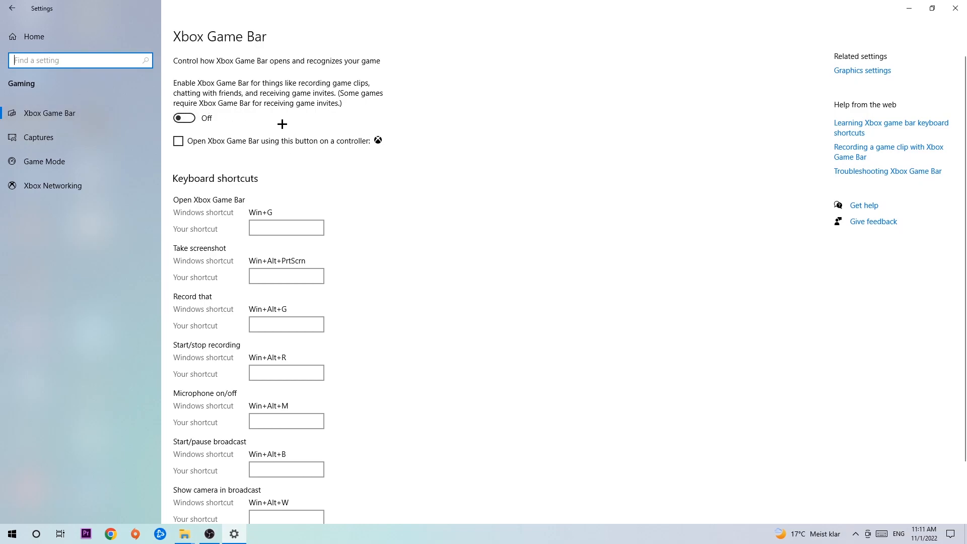
mouse_move(276, 122)
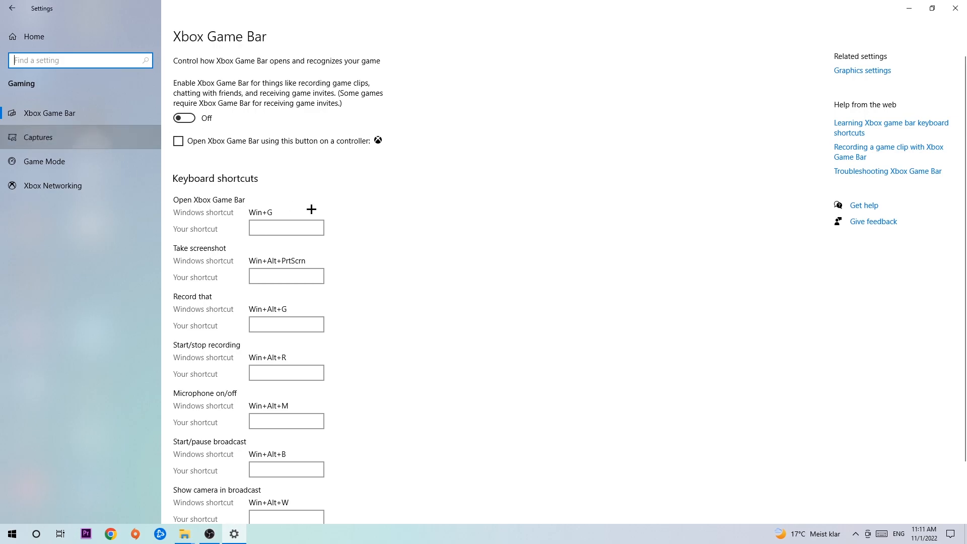
mouse_move(128, 177)
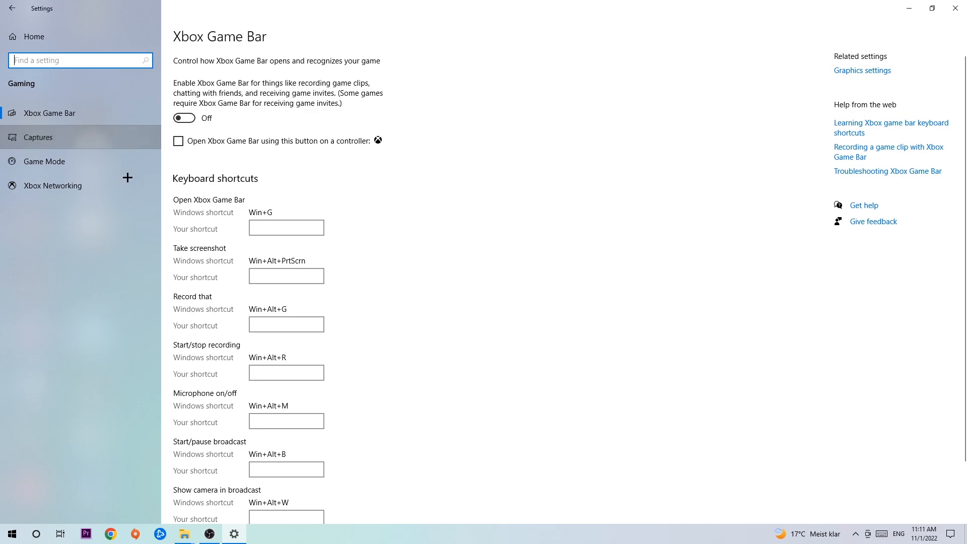
Show the Captures page, confirming background recording is Off.
click(38, 137)
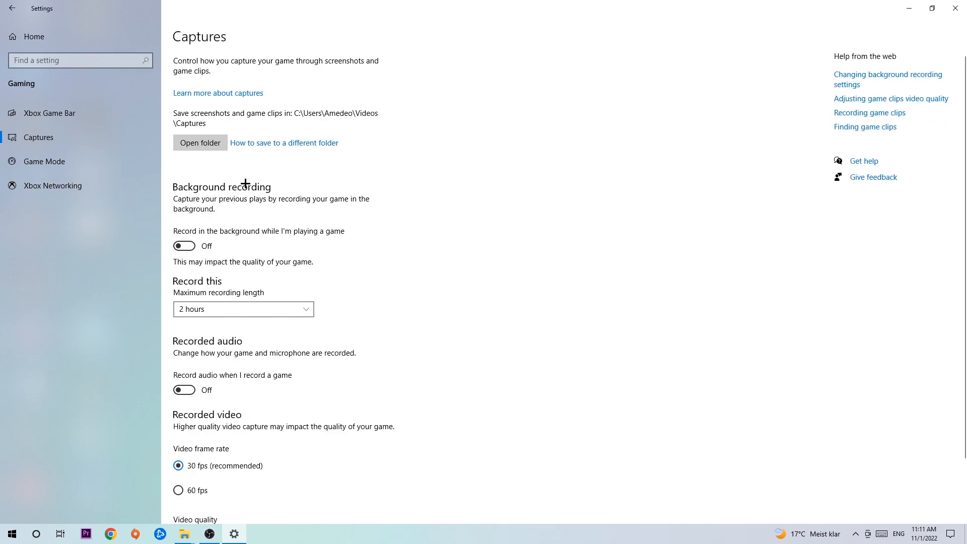
mouse_move(178, 241)
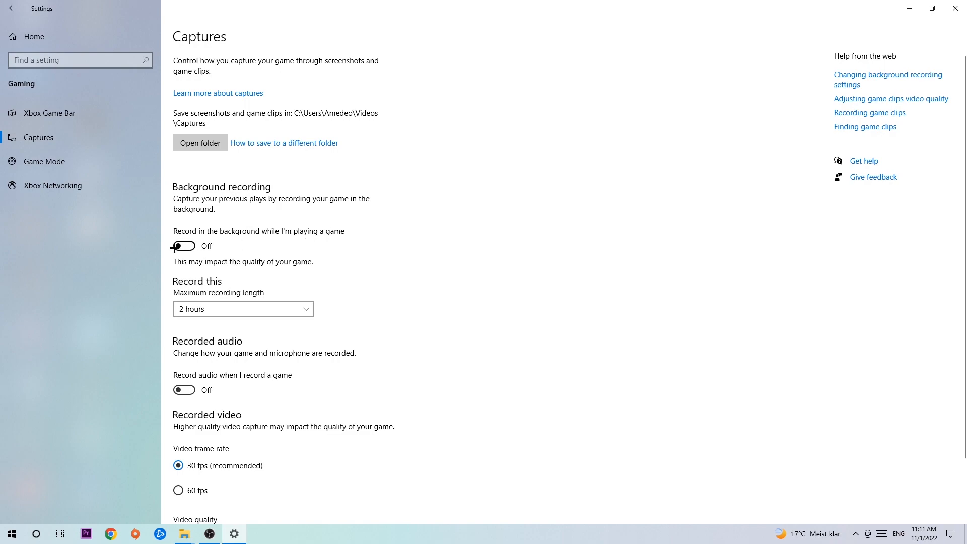
mouse_move(275, 207)
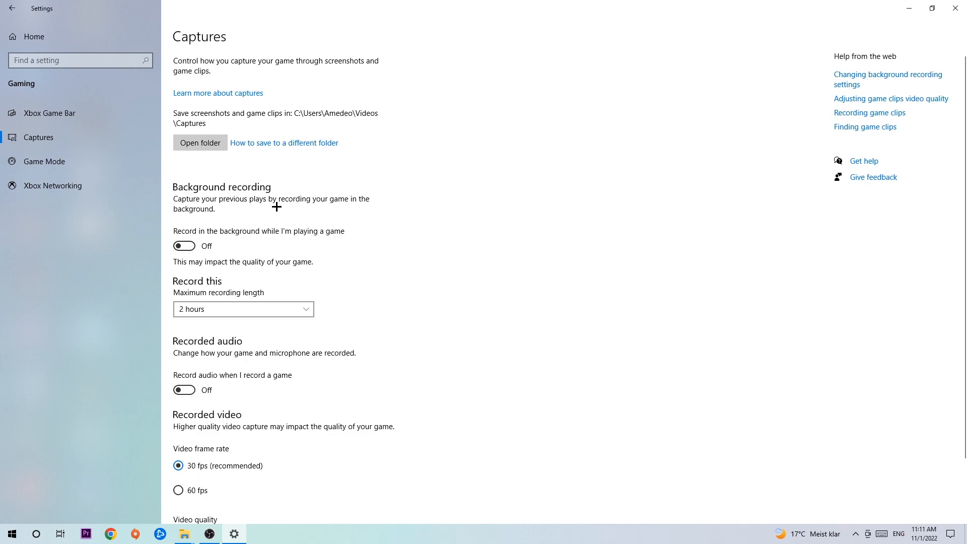
mouse_move(274, 210)
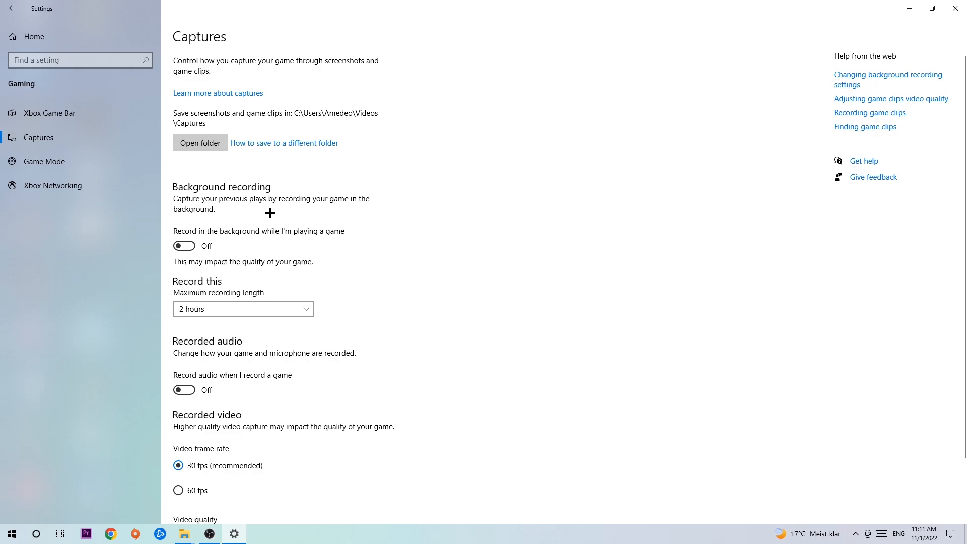
Show the Game Mode page, confirming Game Mode is On.
click(44, 161)
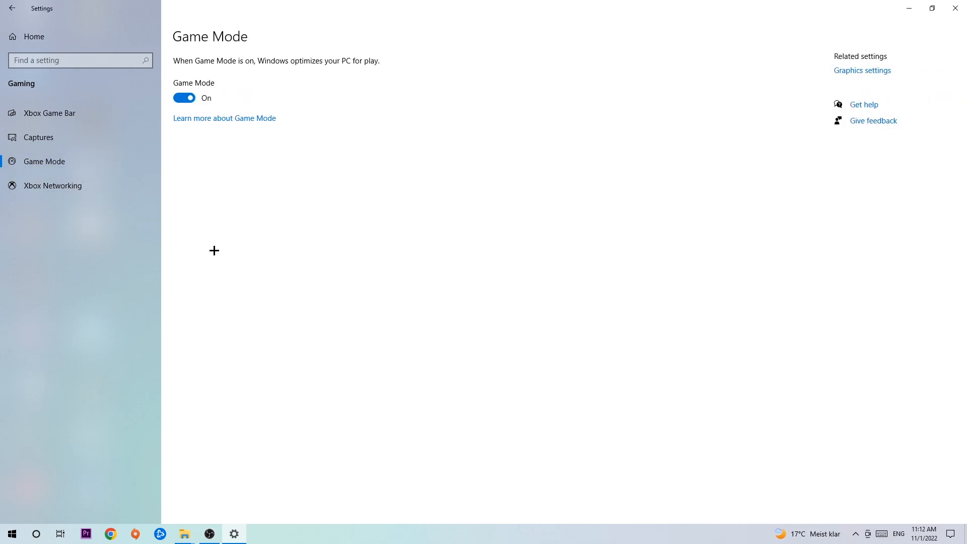
mouse_move(222, 235)
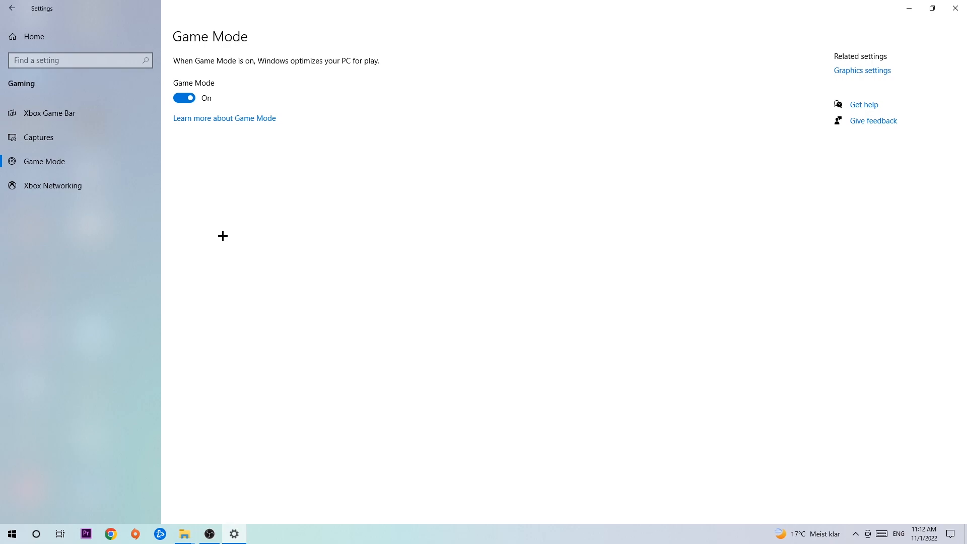
mouse_move(210, 169)
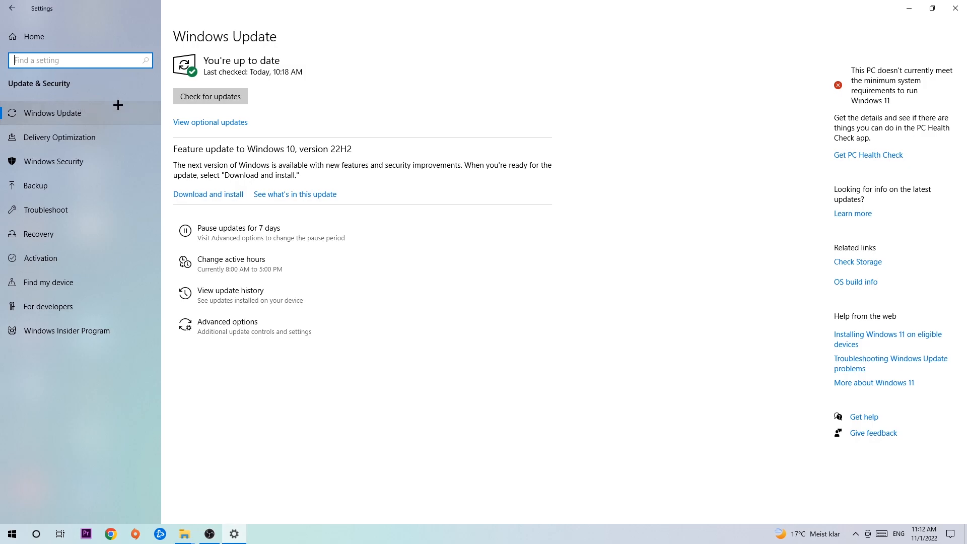
mouse_move(955, 8)
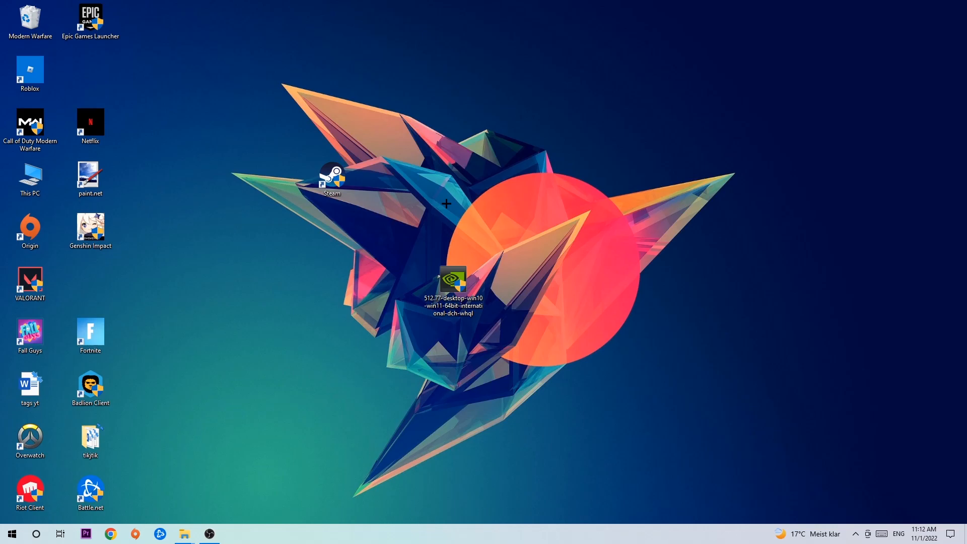
mouse_move(440, 191)
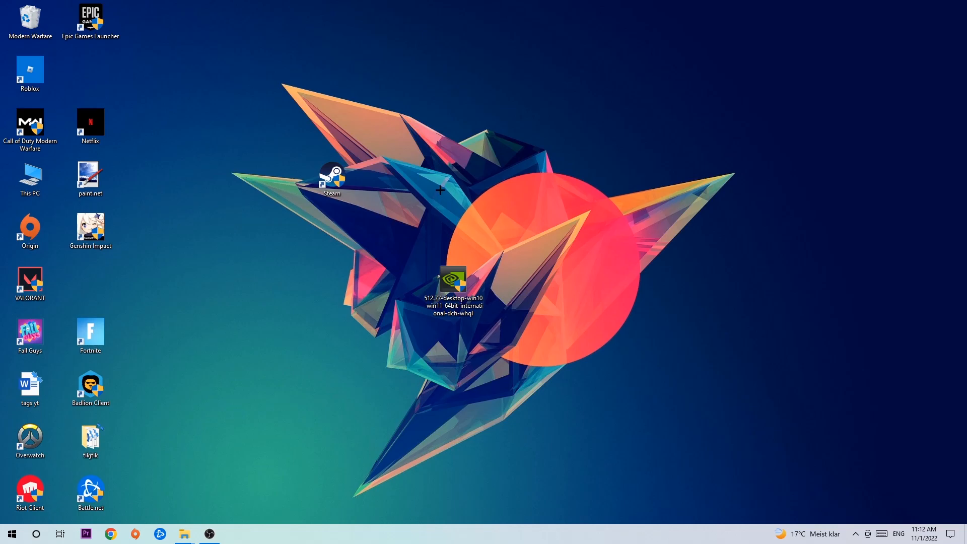
mouse_move(380, 180)
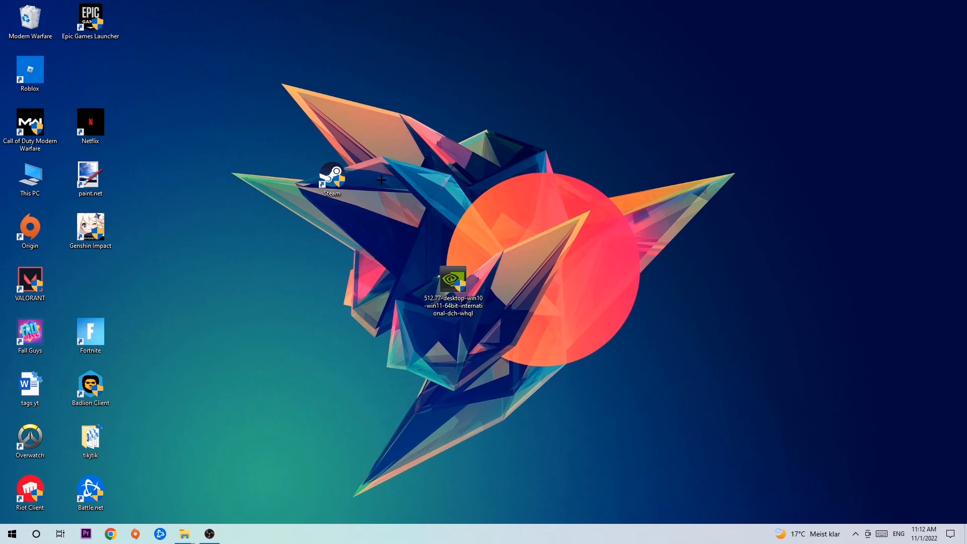